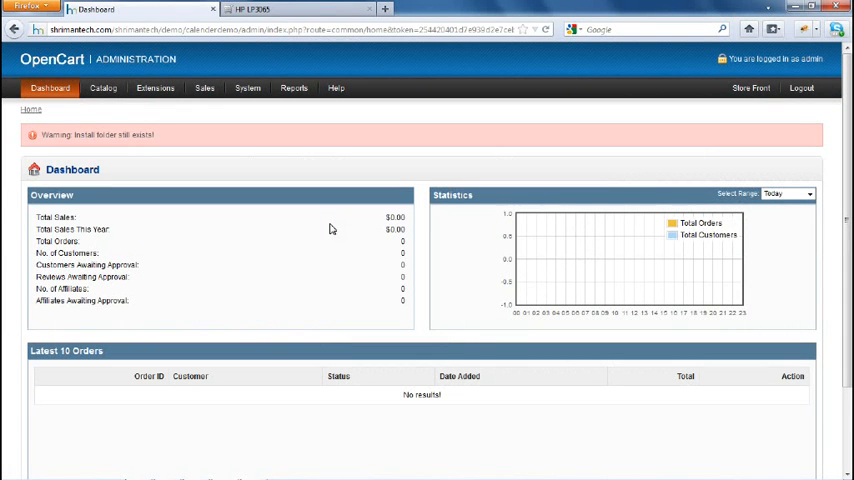
# Step: Open the HP LP3065 product's edit form from Catalog > Products
pyautogui.click(104, 88)
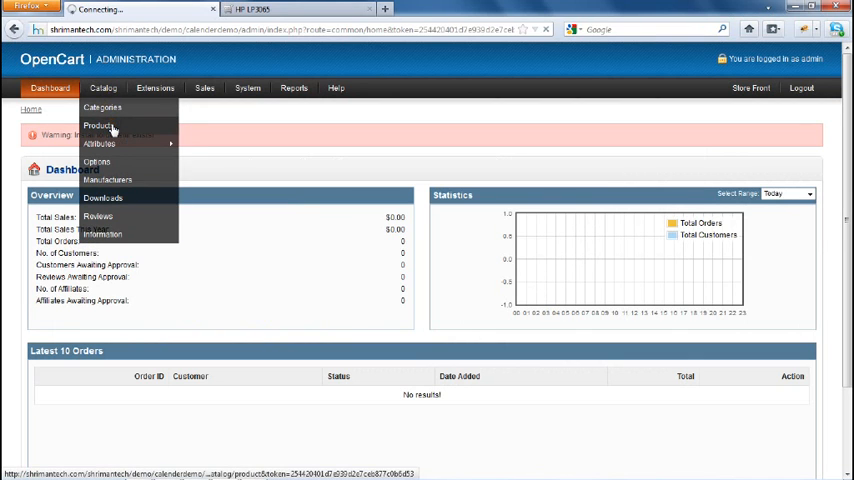
pyautogui.click(100, 126)
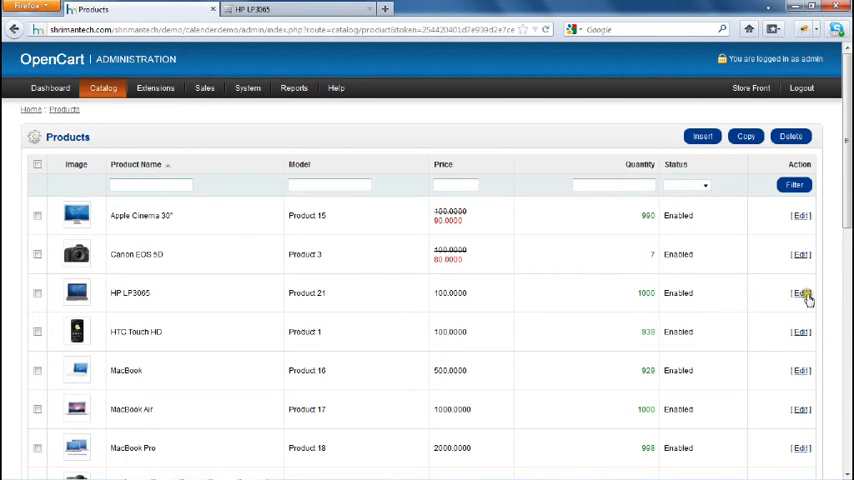
pyautogui.click(800, 292)
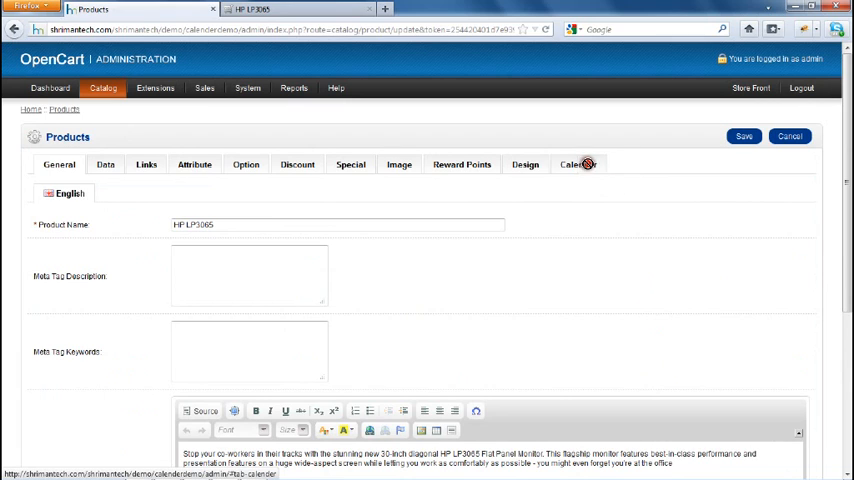
# Step: In the Calendar settings, allow Monday, Tuesday and Wednesday
pyautogui.click(576, 164)
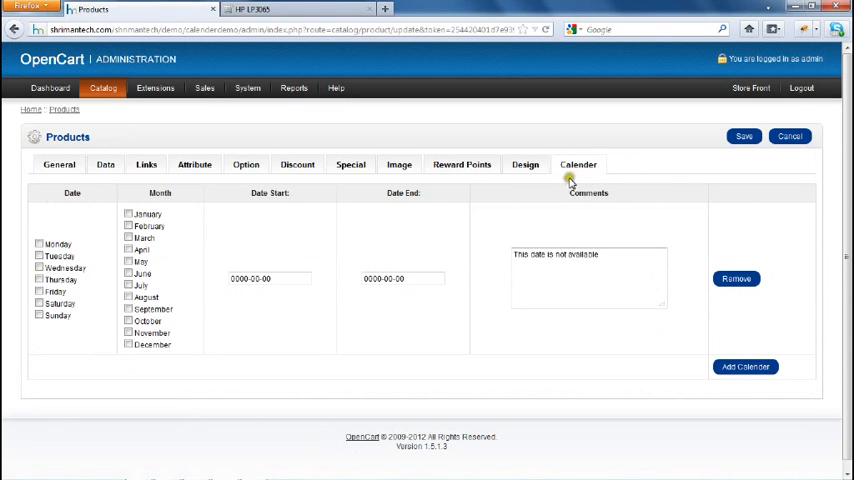
pyautogui.moveTo(90, 232)
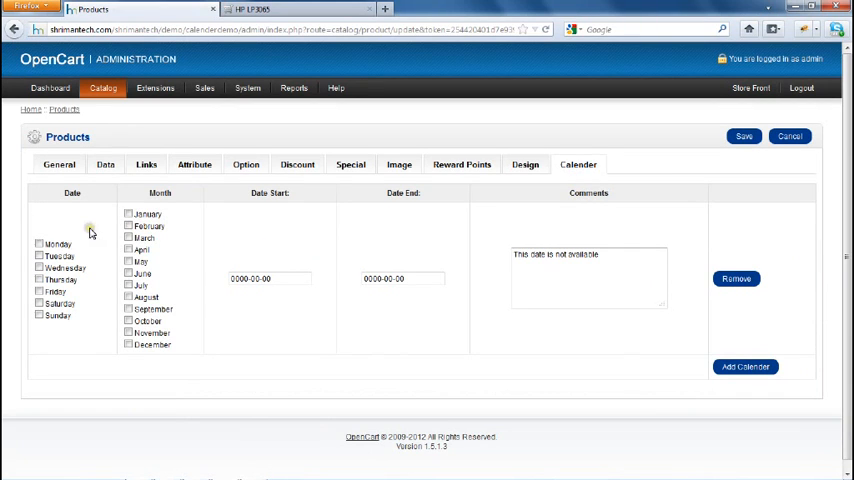
pyautogui.moveTo(80, 236)
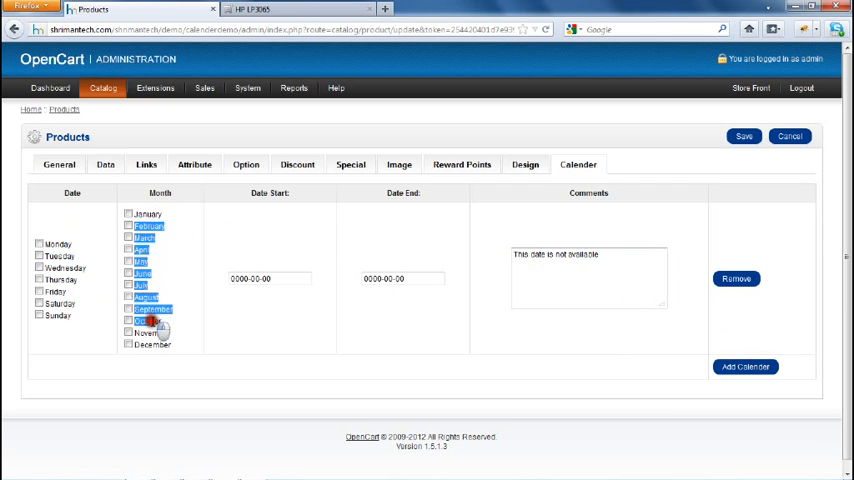
pyautogui.click(40, 244)
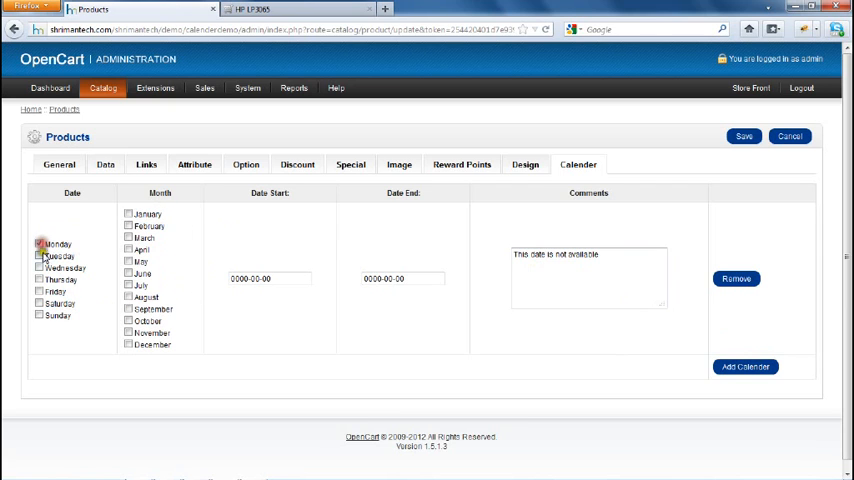
pyautogui.click(40, 256)
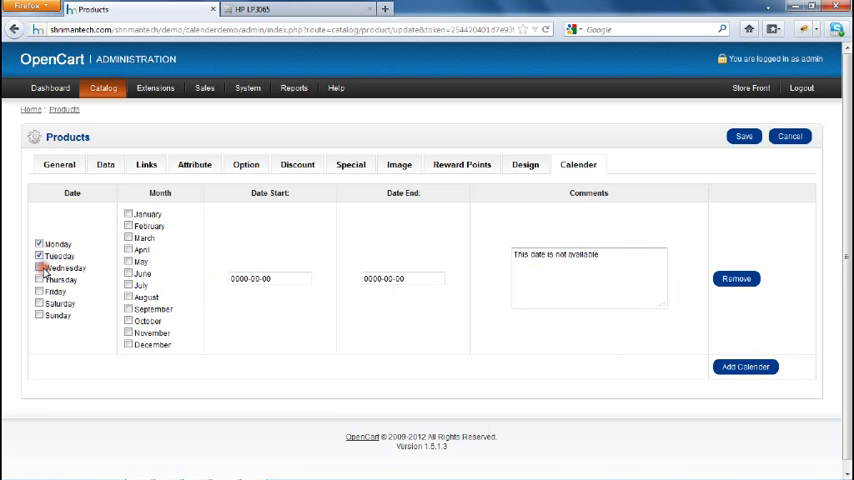
pyautogui.click(40, 268)
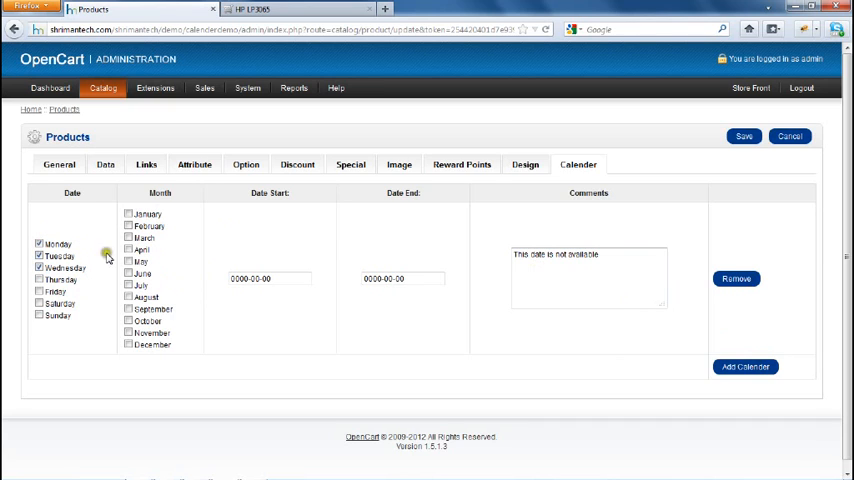
# Step: Allow January and February, then save the HP LP3065 product
pyautogui.click(128, 212)
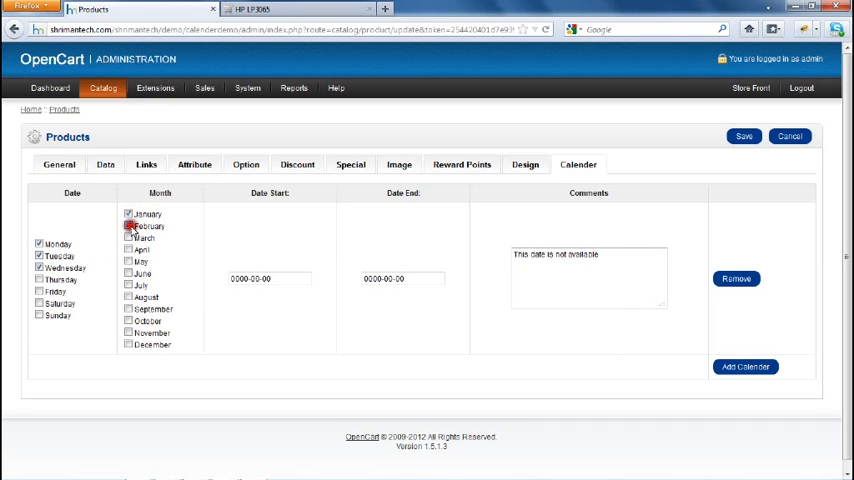
pyautogui.click(128, 224)
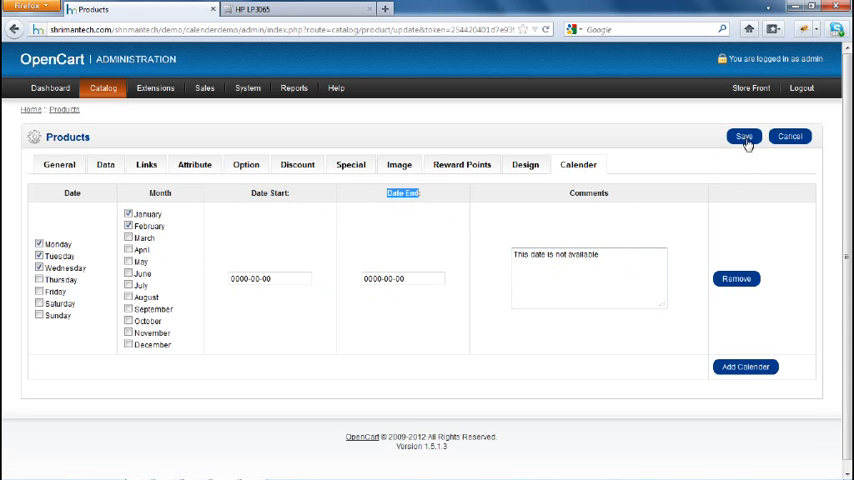
pyautogui.click(744, 136)
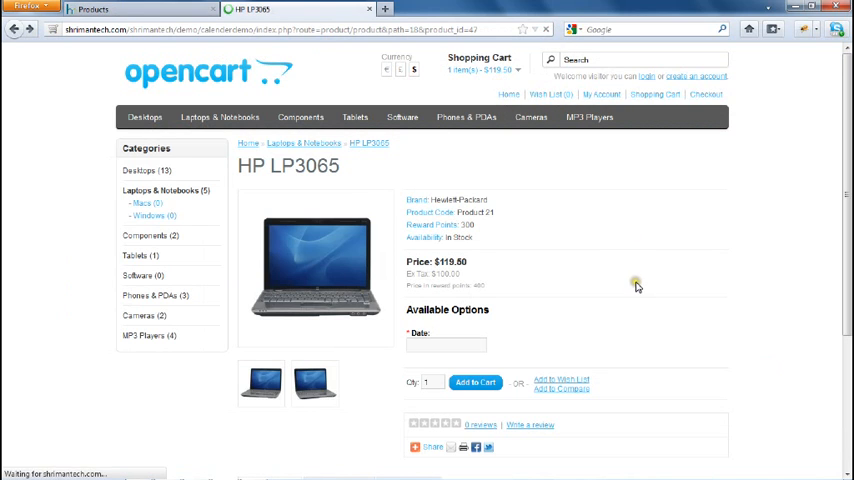
pyautogui.moveTo(536, 284)
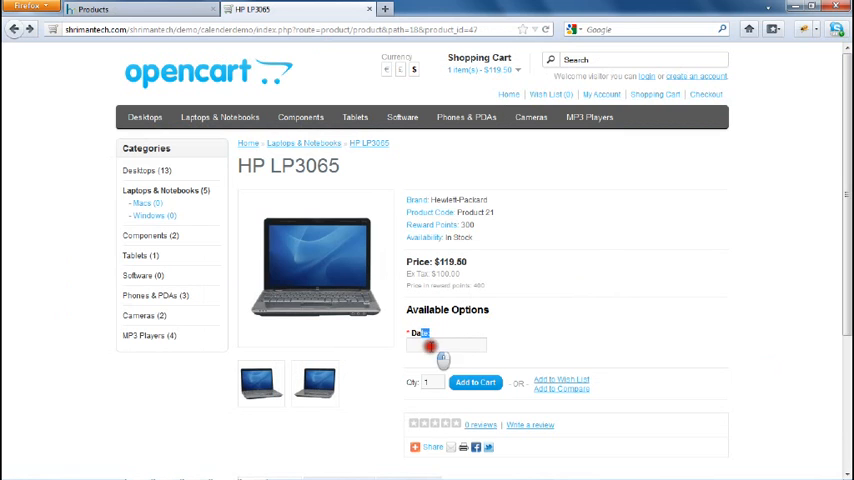
# Step: See an unavailable March date refused, then add HP LP3065 to the cart dated 2012-03-12
pyautogui.click(446, 344)
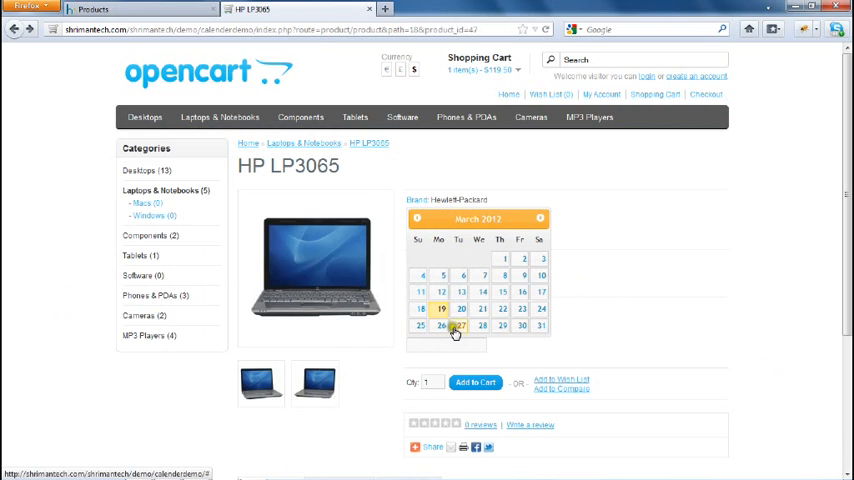
pyautogui.moveTo(482, 272)
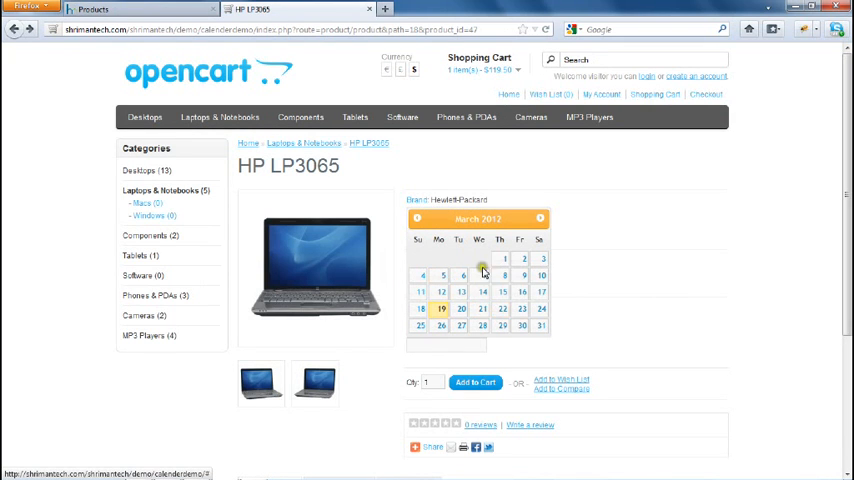
pyautogui.click(502, 292)
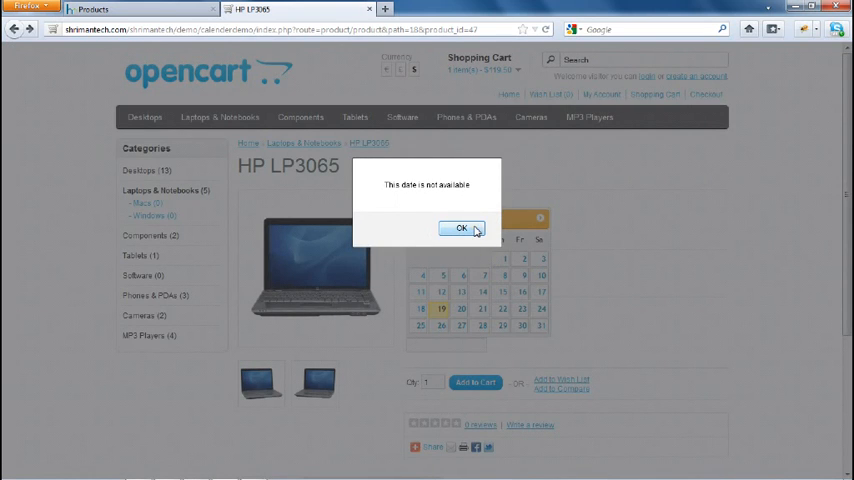
pyautogui.click(462, 228)
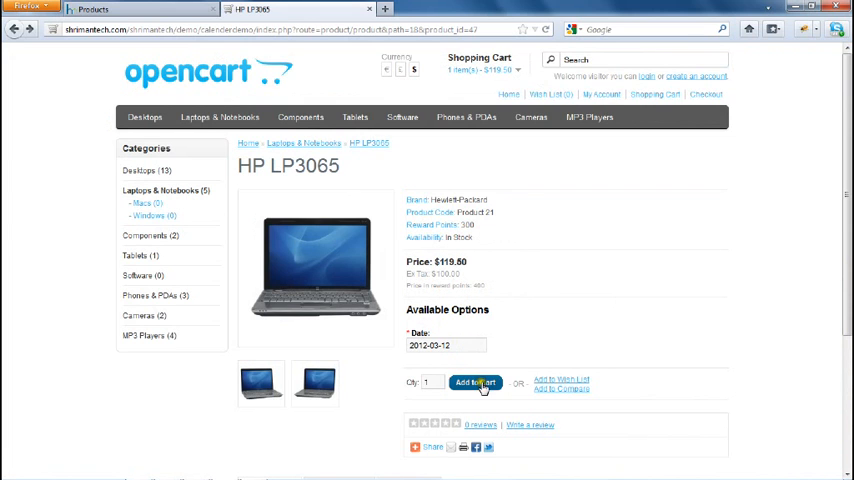
pyautogui.click(476, 382)
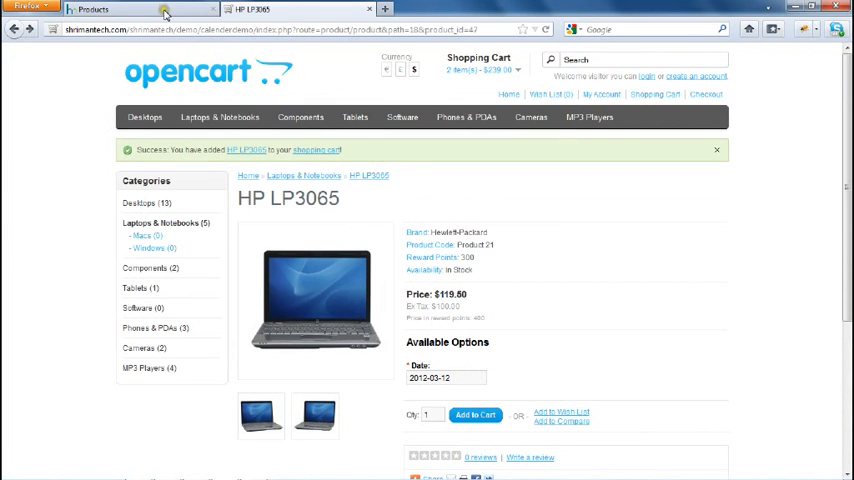
# Step: Return to the admin and reopen HP LP3065's Calendar settings
pyautogui.click(140, 8)
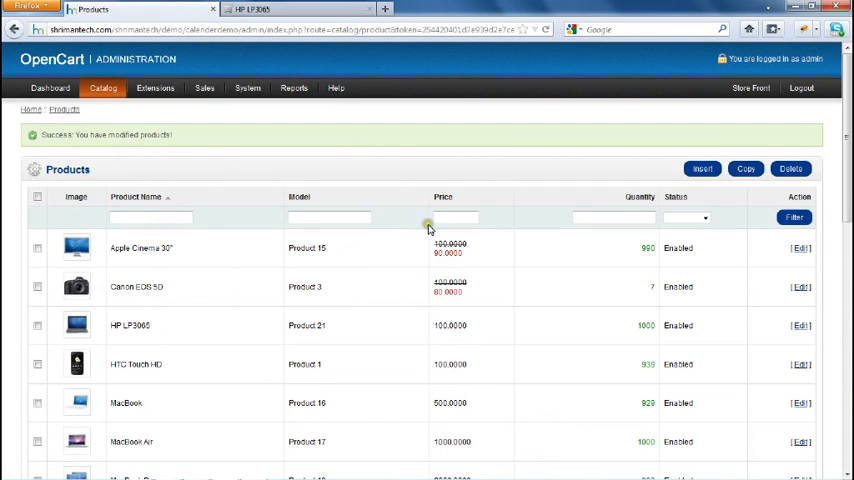
pyautogui.click(800, 324)
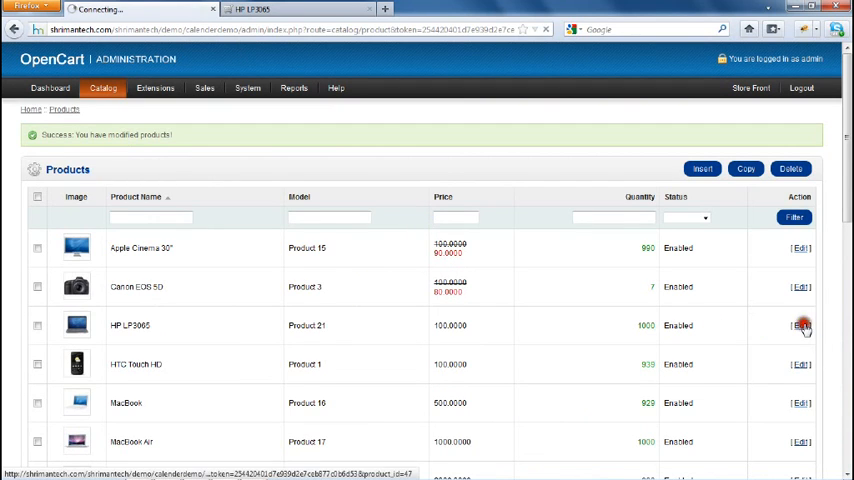
pyautogui.click(800, 324)
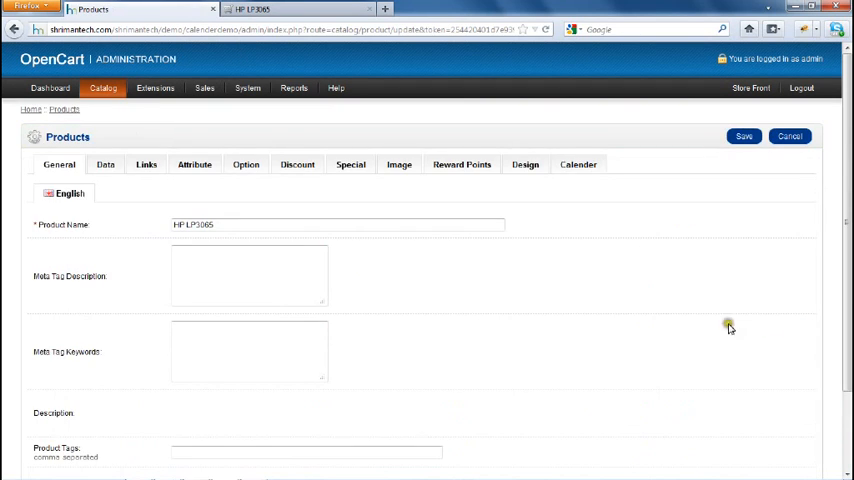
pyautogui.click(578, 164)
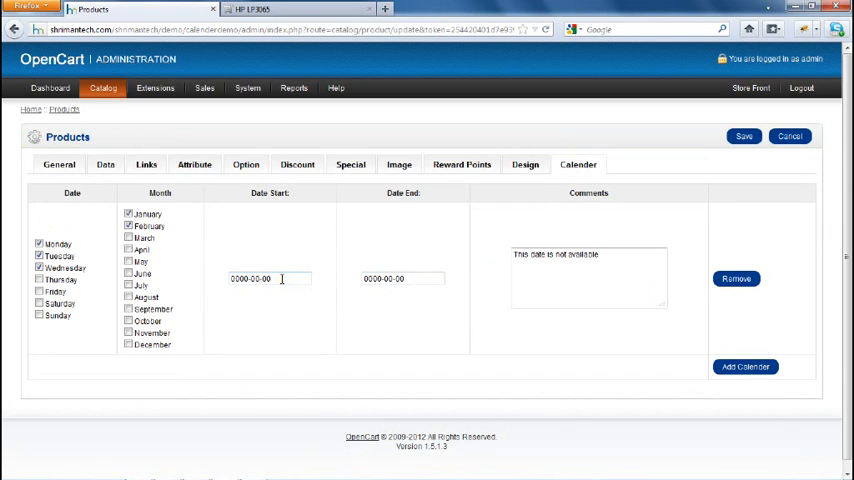
# Step: Set the calendar date range from 2012-03-01 to 2012-03-16
pyautogui.click(268, 278)
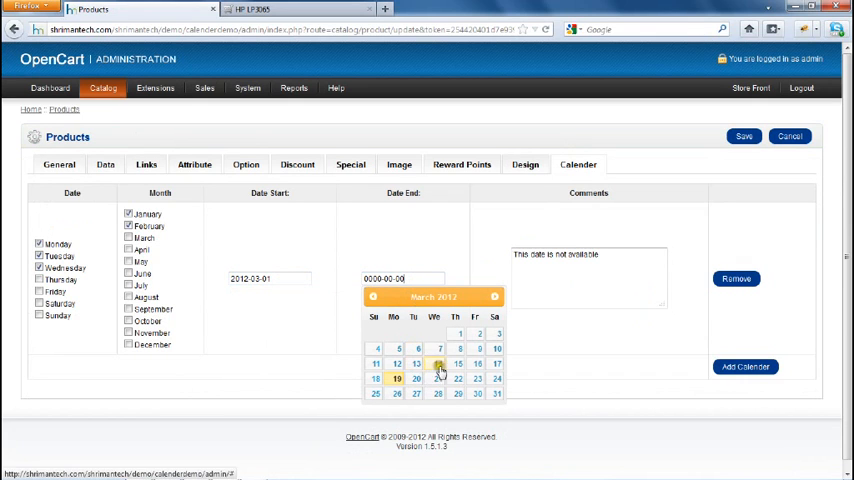
pyautogui.click(458, 364)
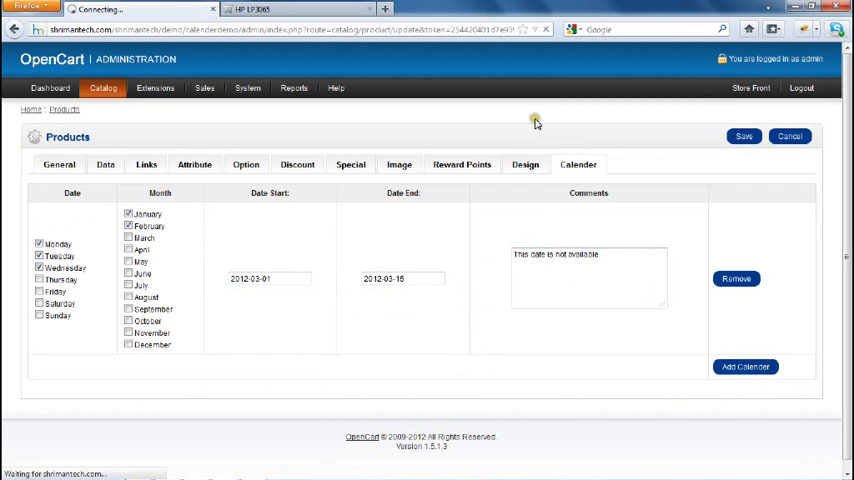
pyautogui.moveTo(532, 122)
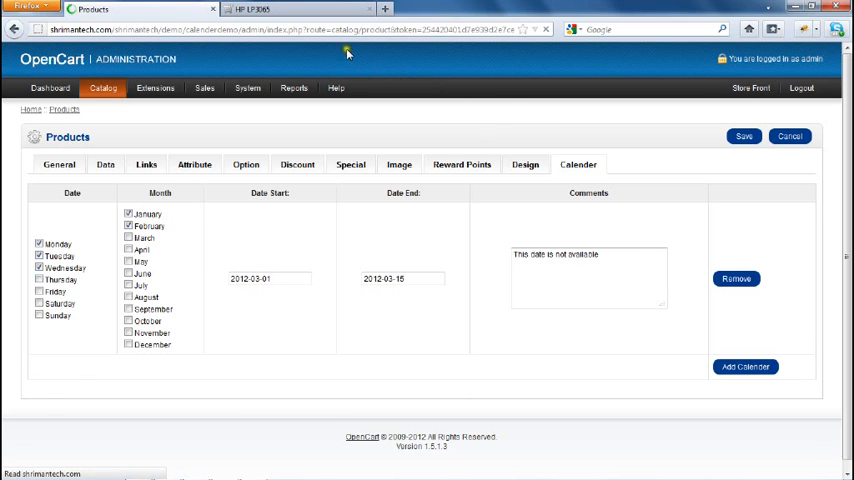
# Step: Reload the store page, see a blocked date refused, then add HP LP3065 dated 2012-03-20 to the cart
pyautogui.click(290, 8)
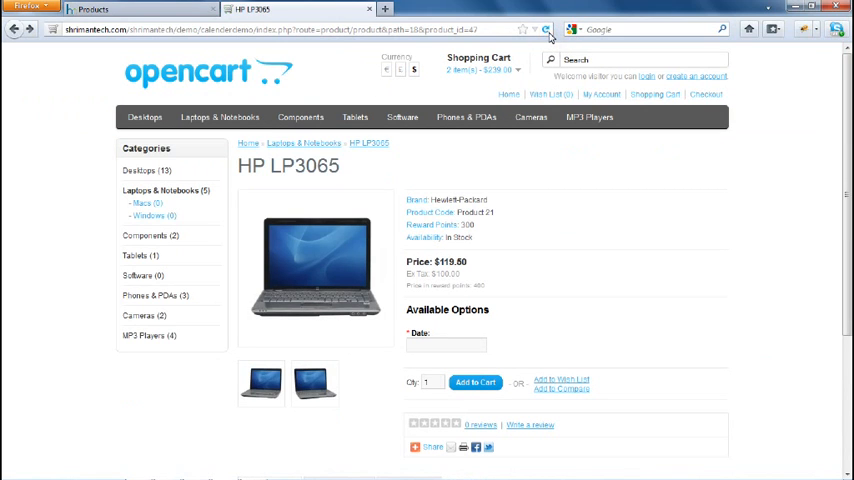
pyautogui.click(446, 344)
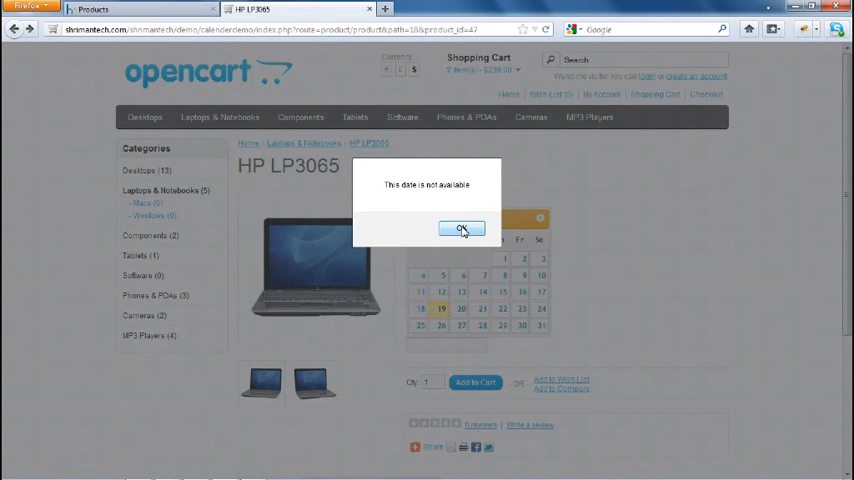
pyautogui.click(462, 228)
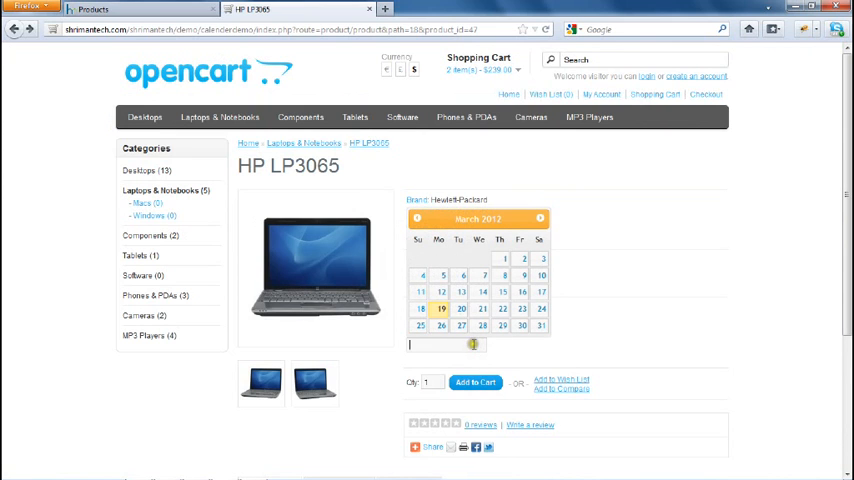
pyautogui.click(462, 308)
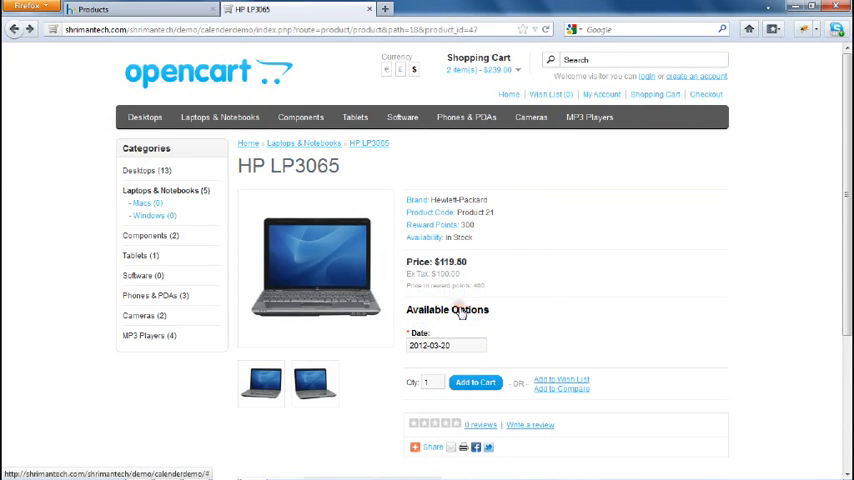
pyautogui.click(474, 382)
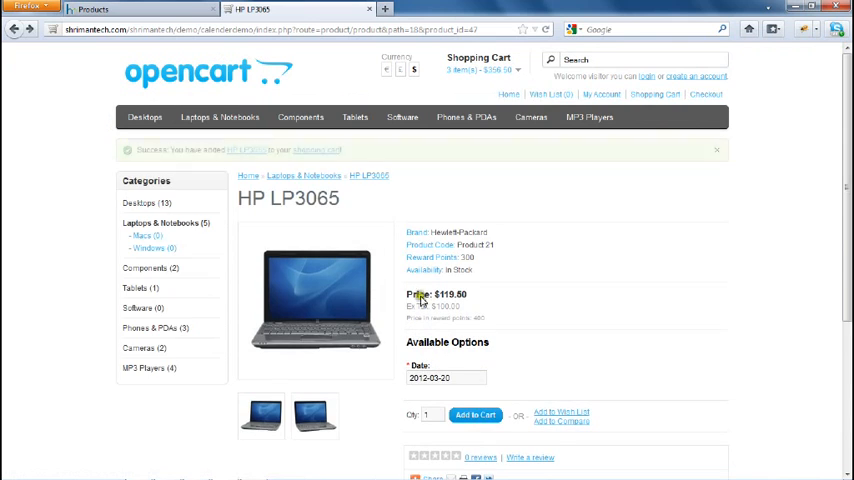